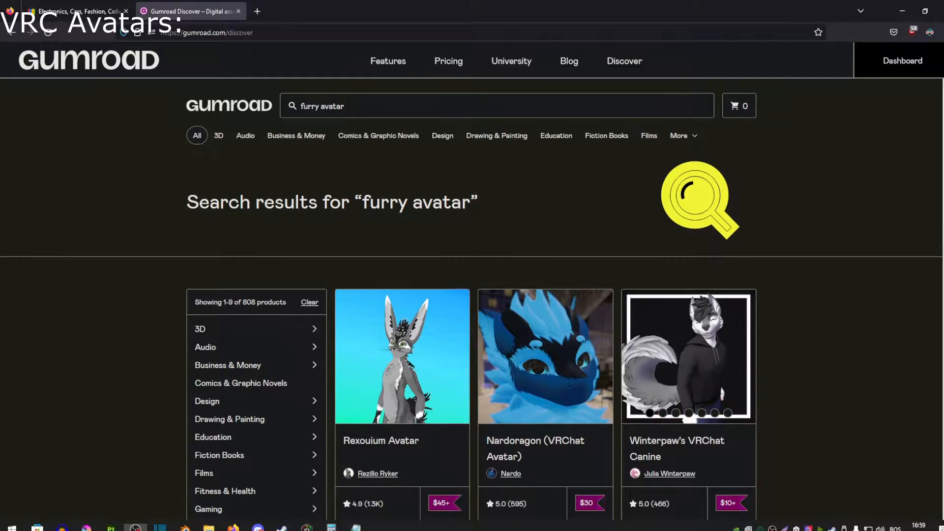
{"action": "scroll", "scroll_direction": "down", "scroll_amount": 3}
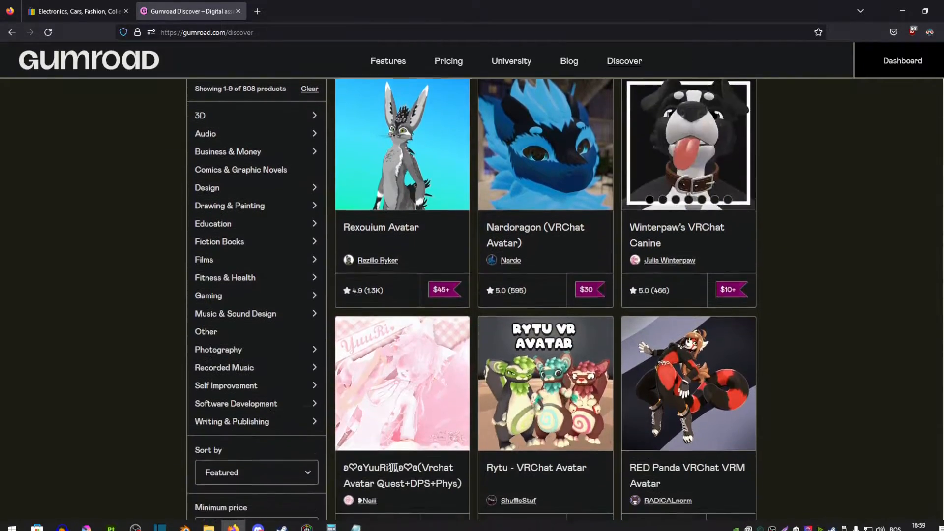
{"action": "scroll", "scroll_direction": "down", "scroll_amount": 3}
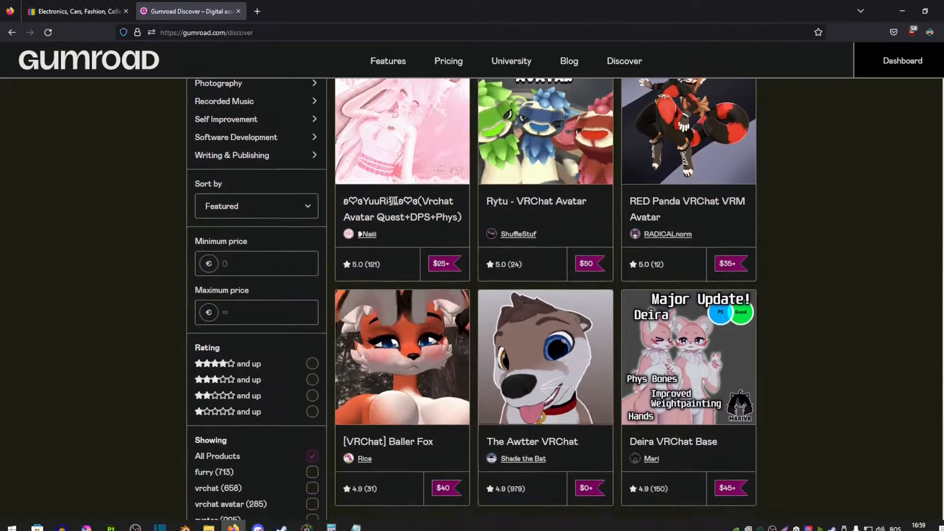
{"action": "scroll", "scroll_direction": "down", "scroll_amount": 3}
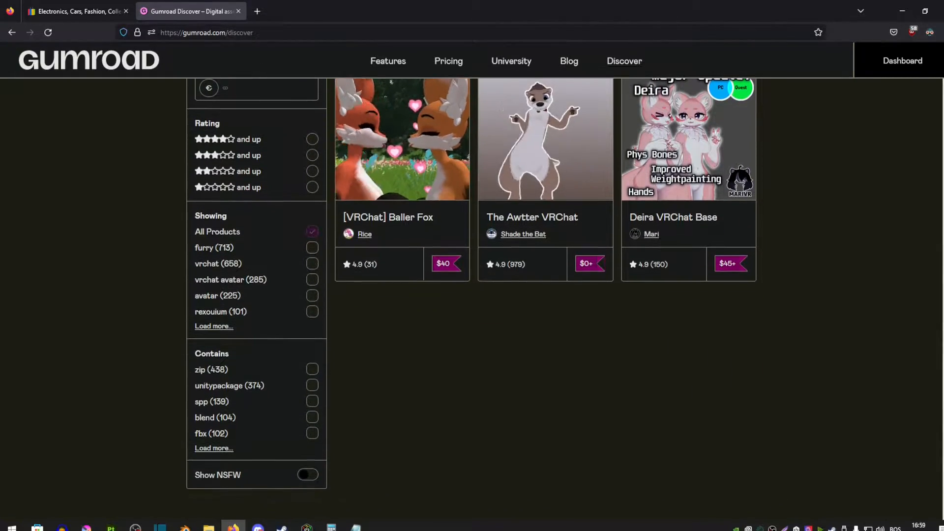
{"action": "scroll", "scroll_direction": "down", "scroll_amount": 3}
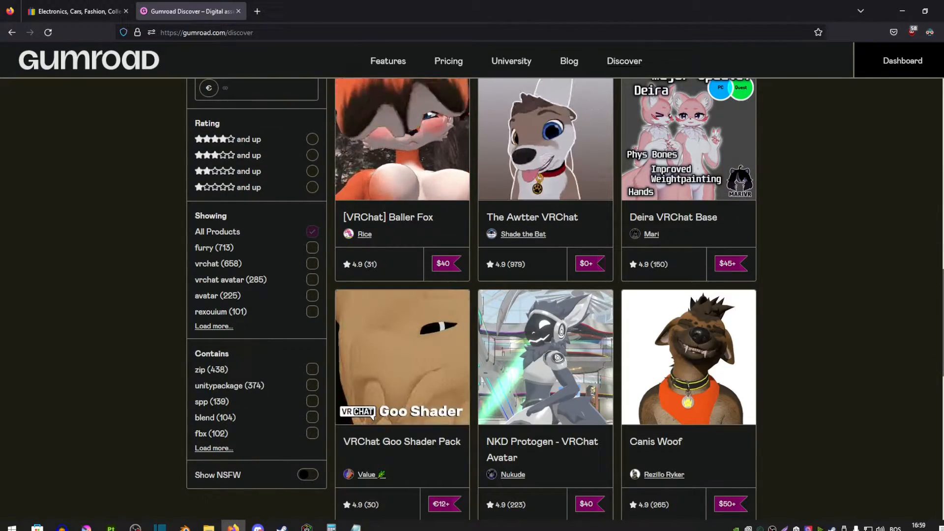
{"action": "scroll", "scroll_direction": "down", "scroll_amount": 3}
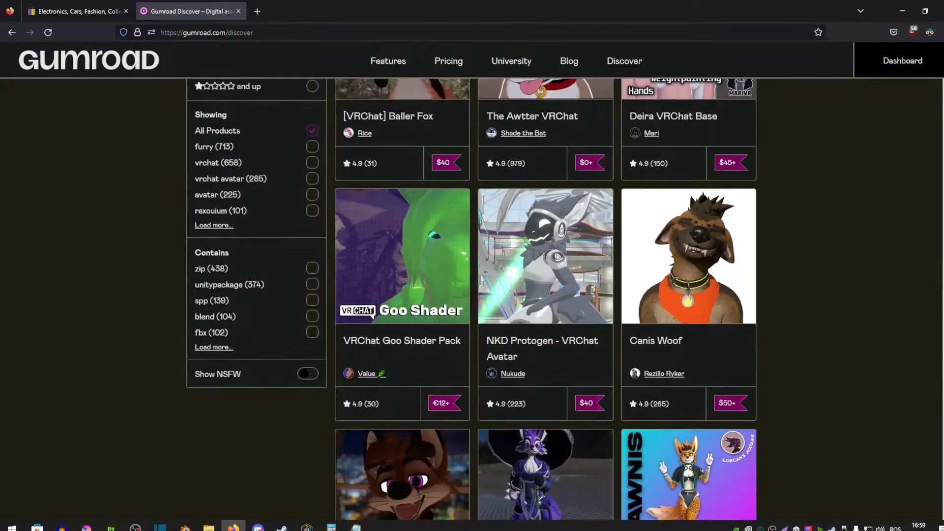
{"action": "scroll", "scroll_direction": "down", "scroll_amount": 3}
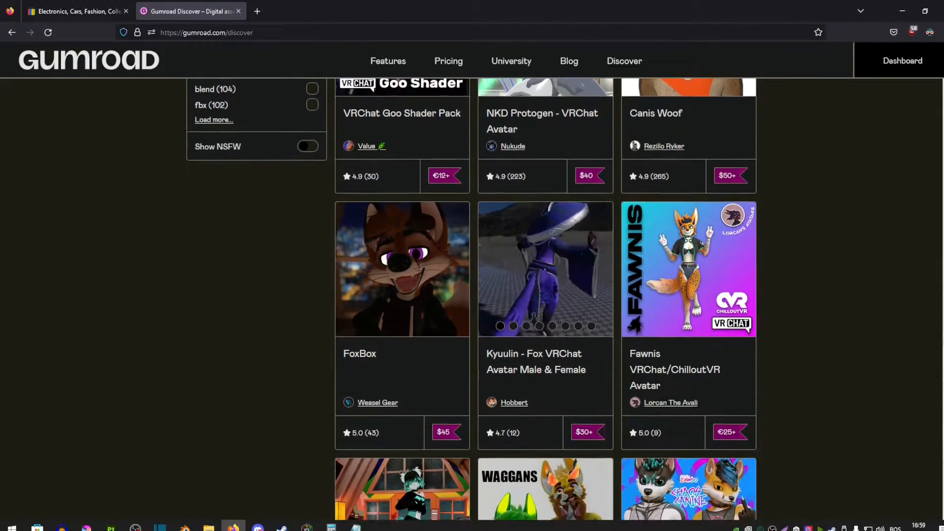
{"action": "scroll", "scroll_direction": "down", "scroll_amount": 3}
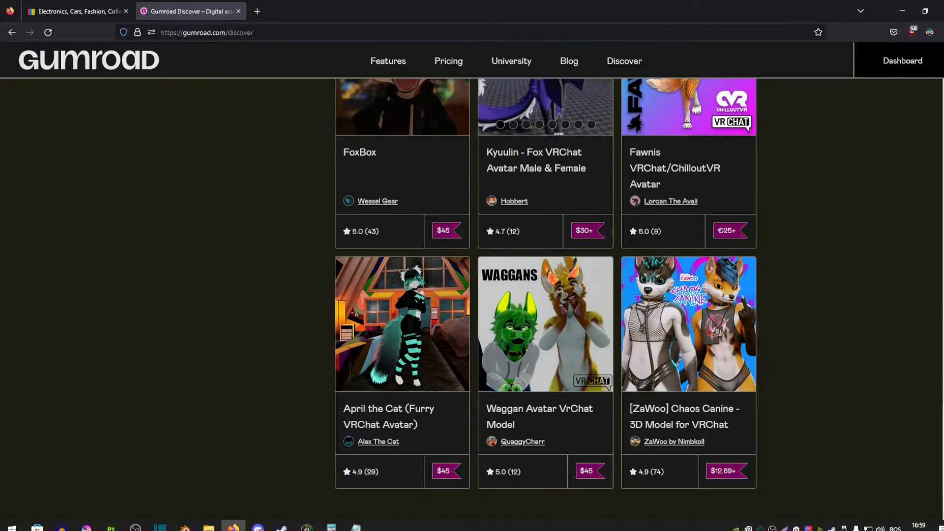
{"action": "scroll", "scroll_direction": "down", "scroll_amount": 3}
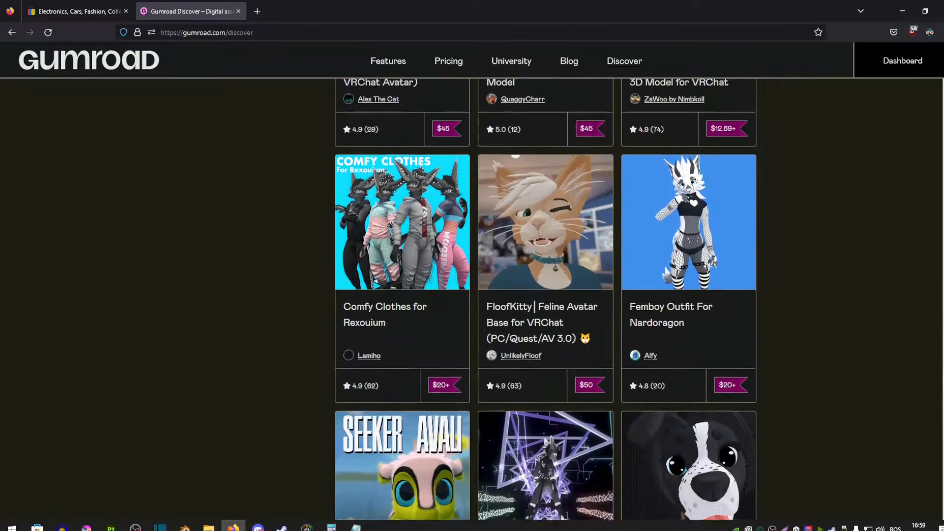
{"action": "scroll", "scroll_direction": "down", "scroll_amount": 3}
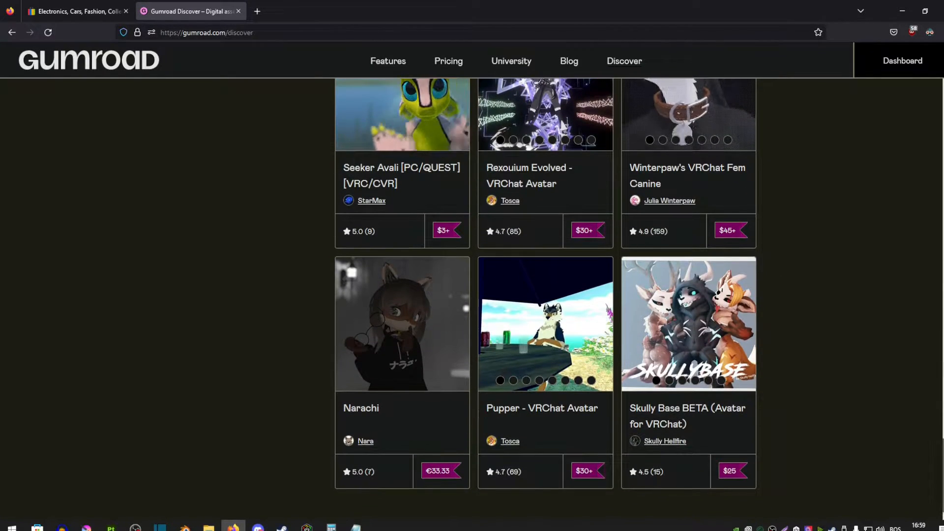
{"action": "scroll", "scroll_direction": "down", "scroll_amount": 3}
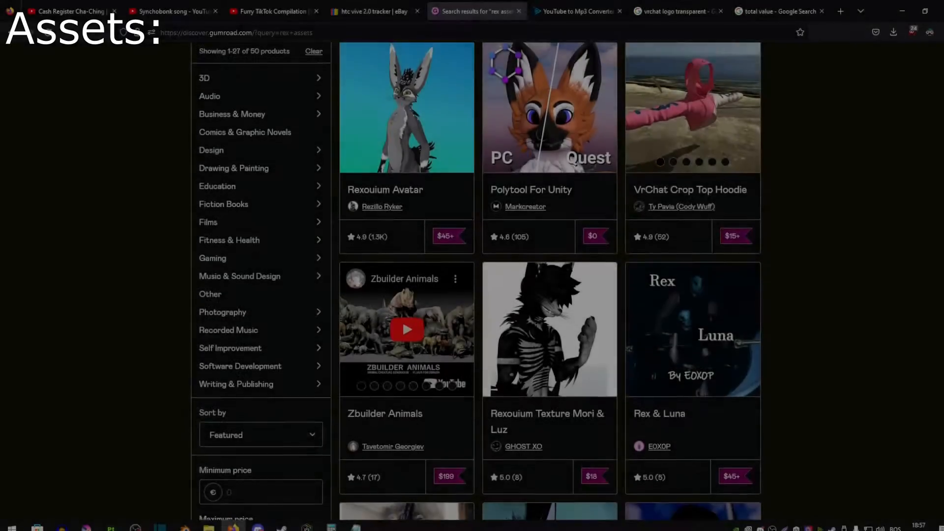
{"action": "scroll", "scroll_direction": "down", "scroll_amount": 3}
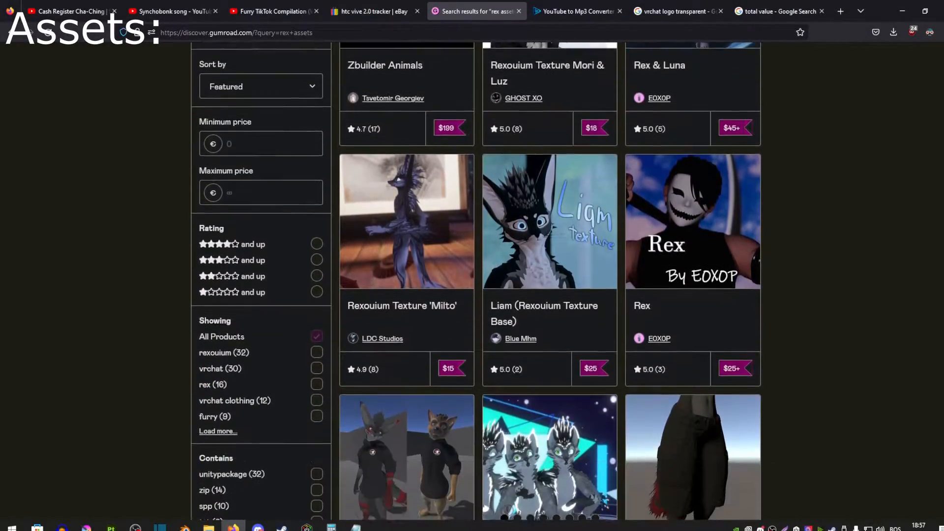
{"action": "scroll", "scroll_direction": "down", "scroll_amount": 3}
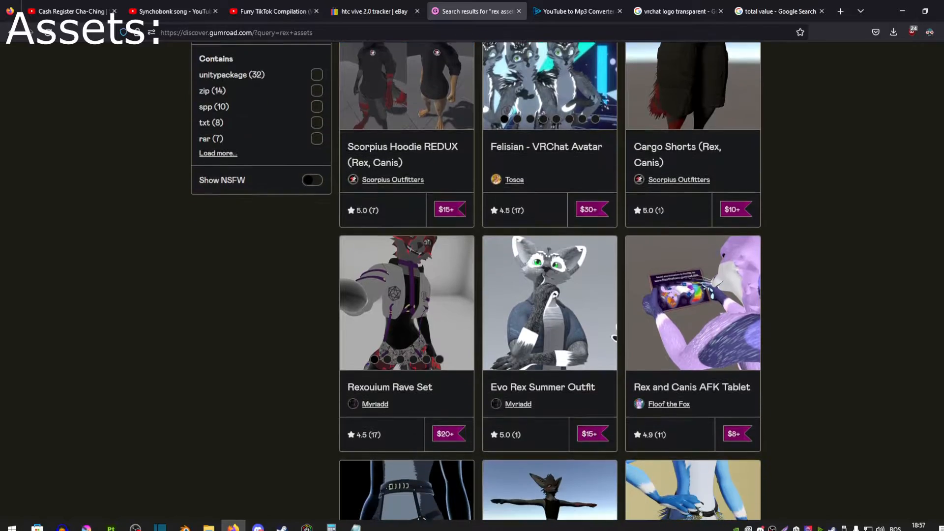
{"action": "scroll", "scroll_direction": "down", "scroll_amount": 3}
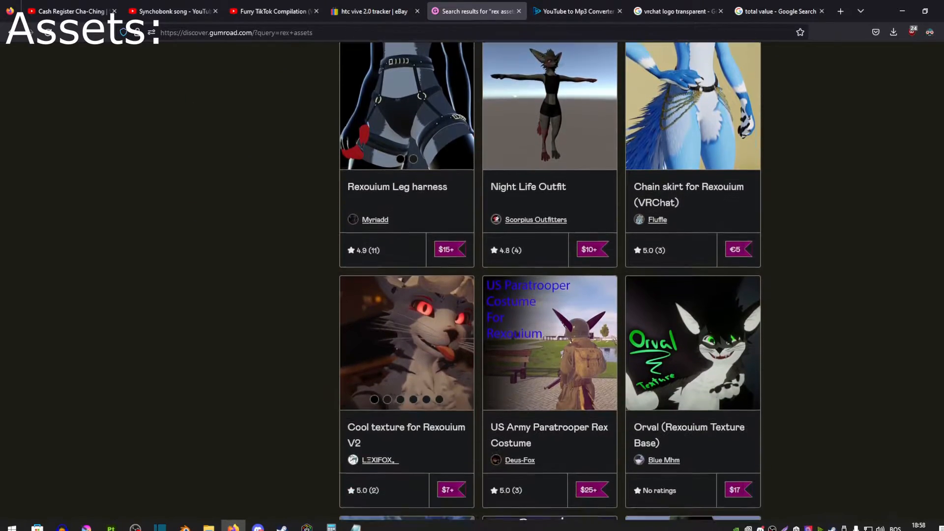
{"action": "scroll", "scroll_direction": "down", "scroll_amount": 3}
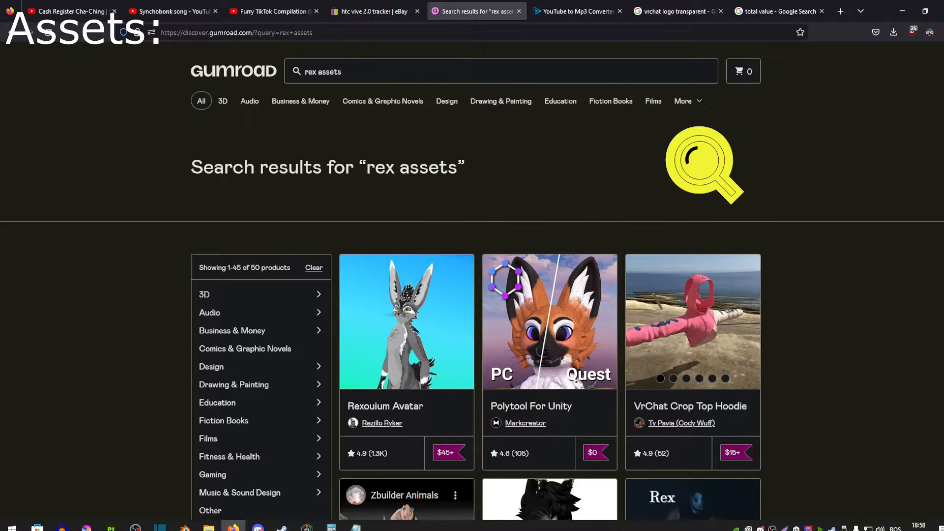
{"action": "scroll", "scroll_direction": "down", "scroll_amount": 3}
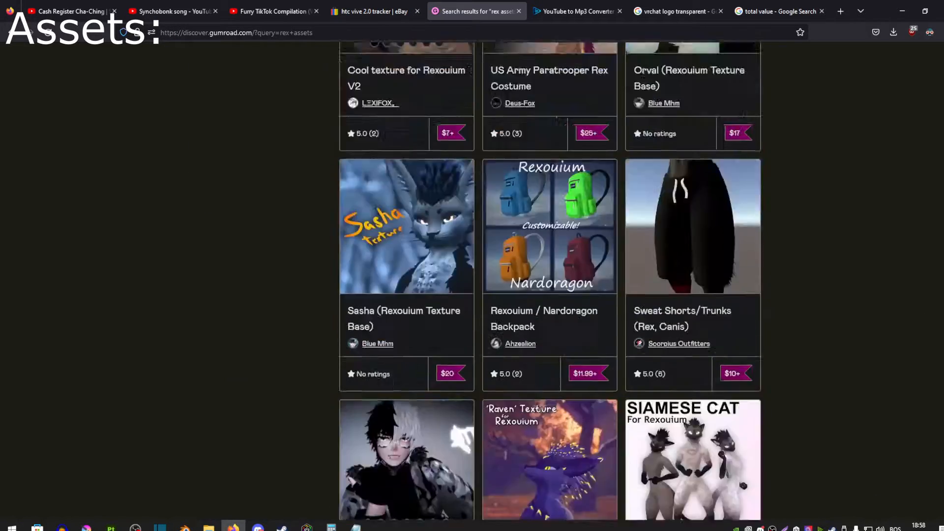